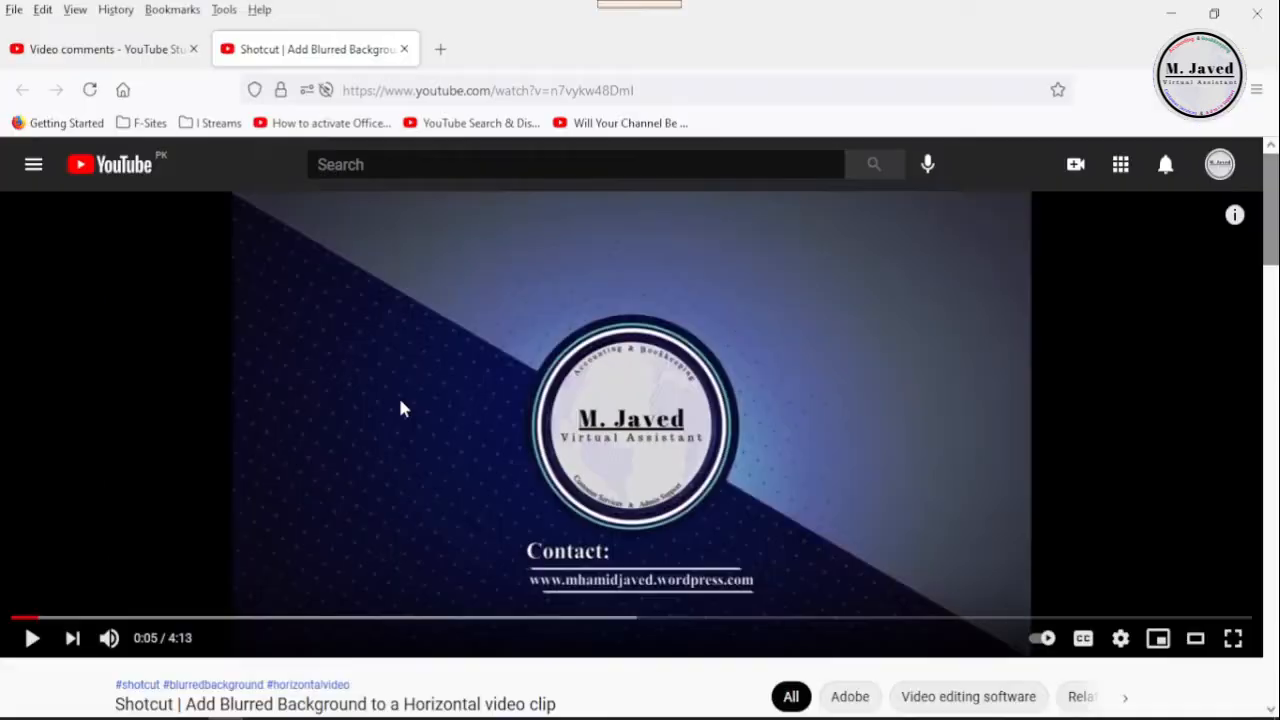
Step: Scroll down to the YouTube comment recommending the Blur: Pad filter
scroll("down", 3)
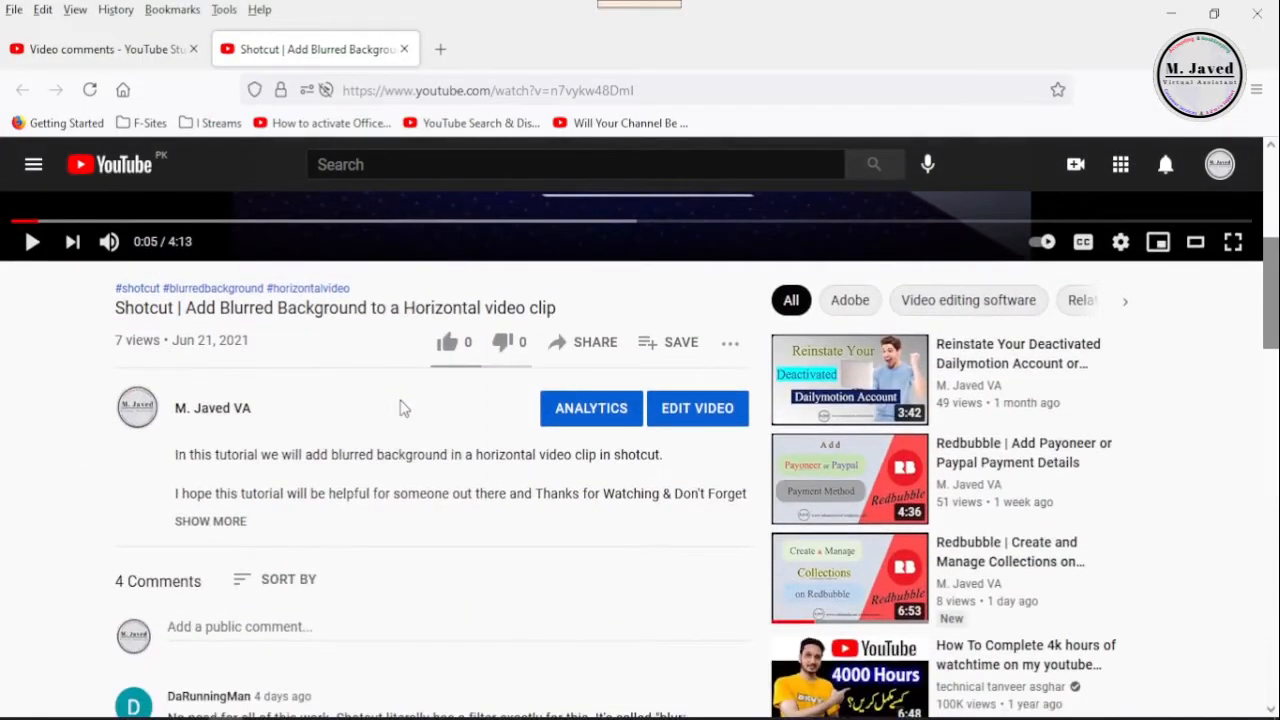
scroll("down", 3)
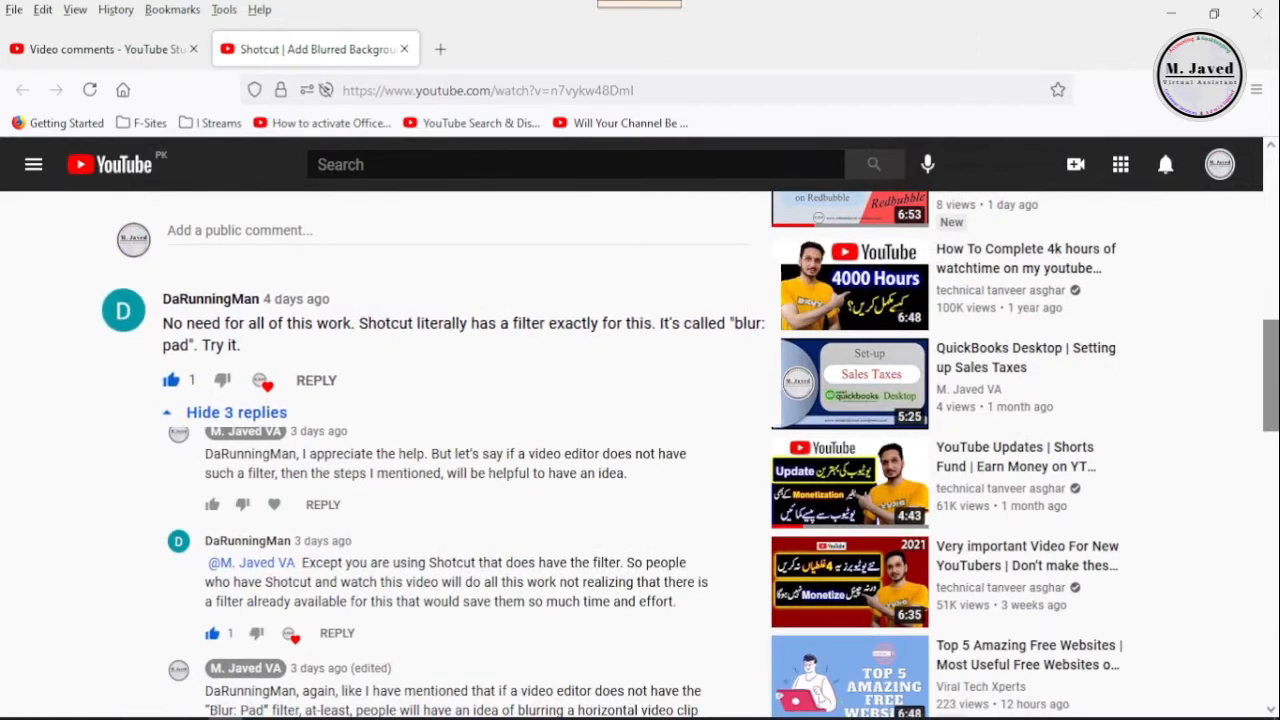
scroll("down", 3)
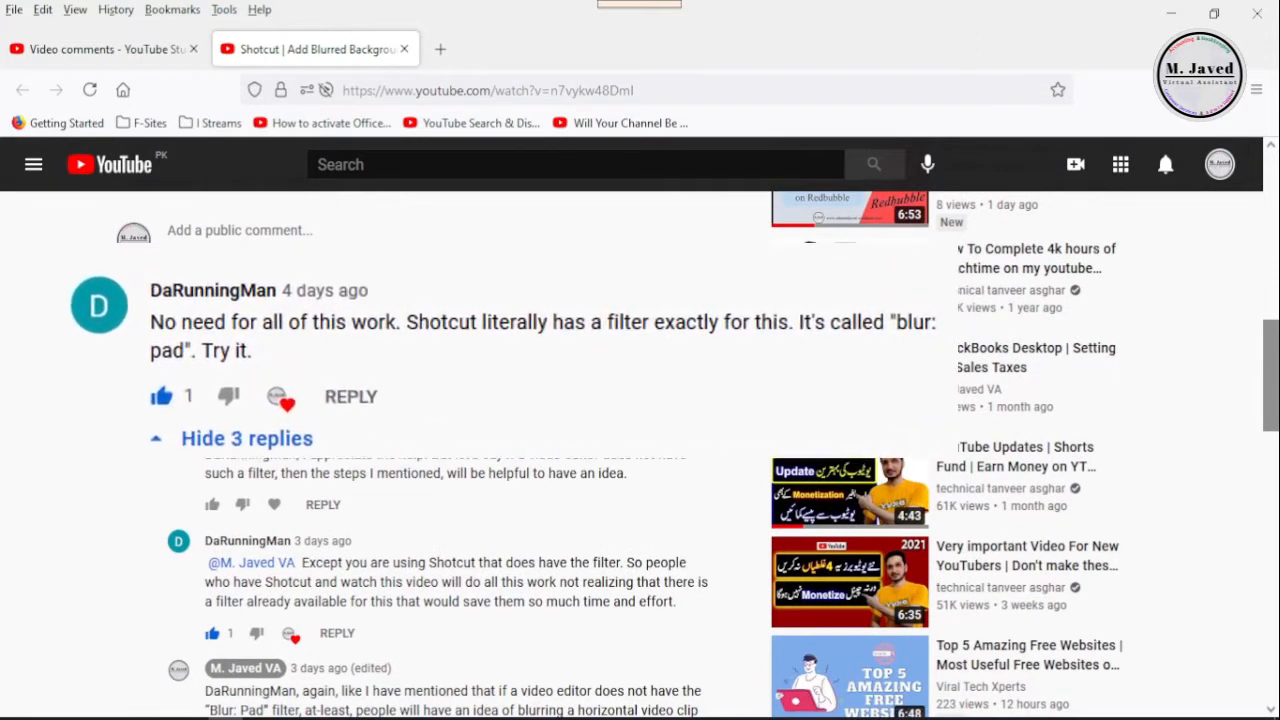
scroll("down", 3)
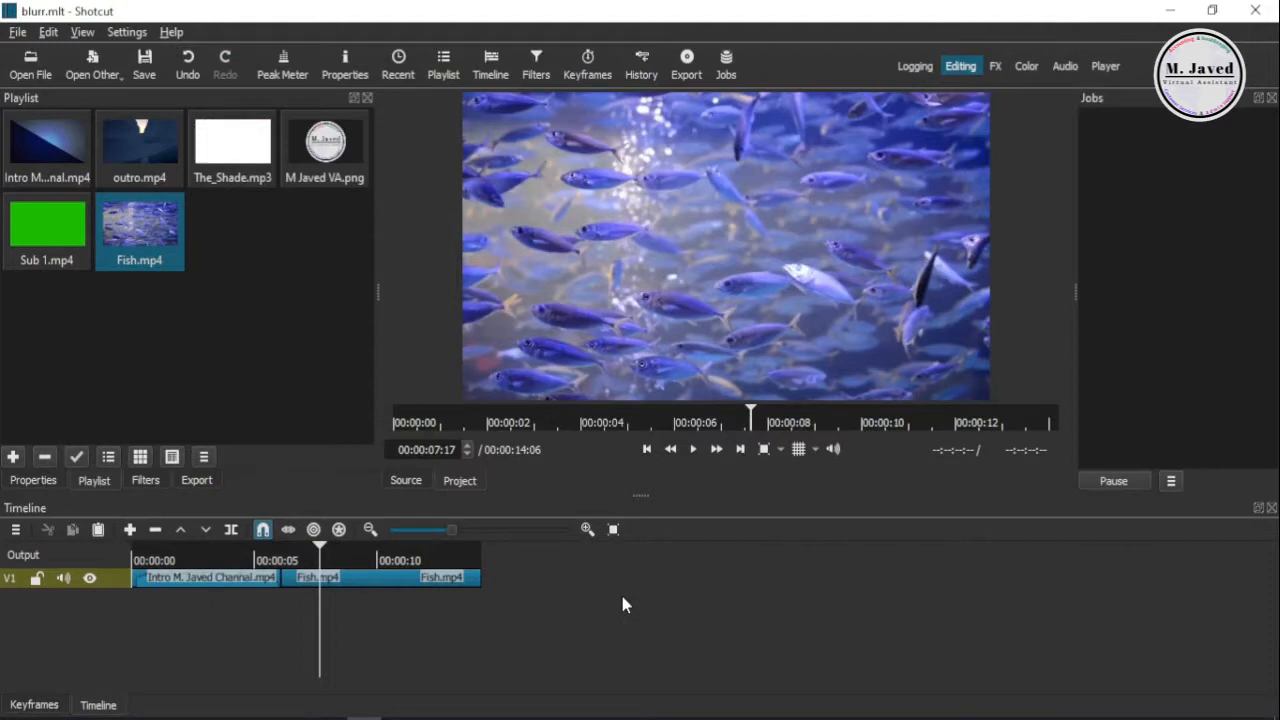
mouse_move(500, 595)
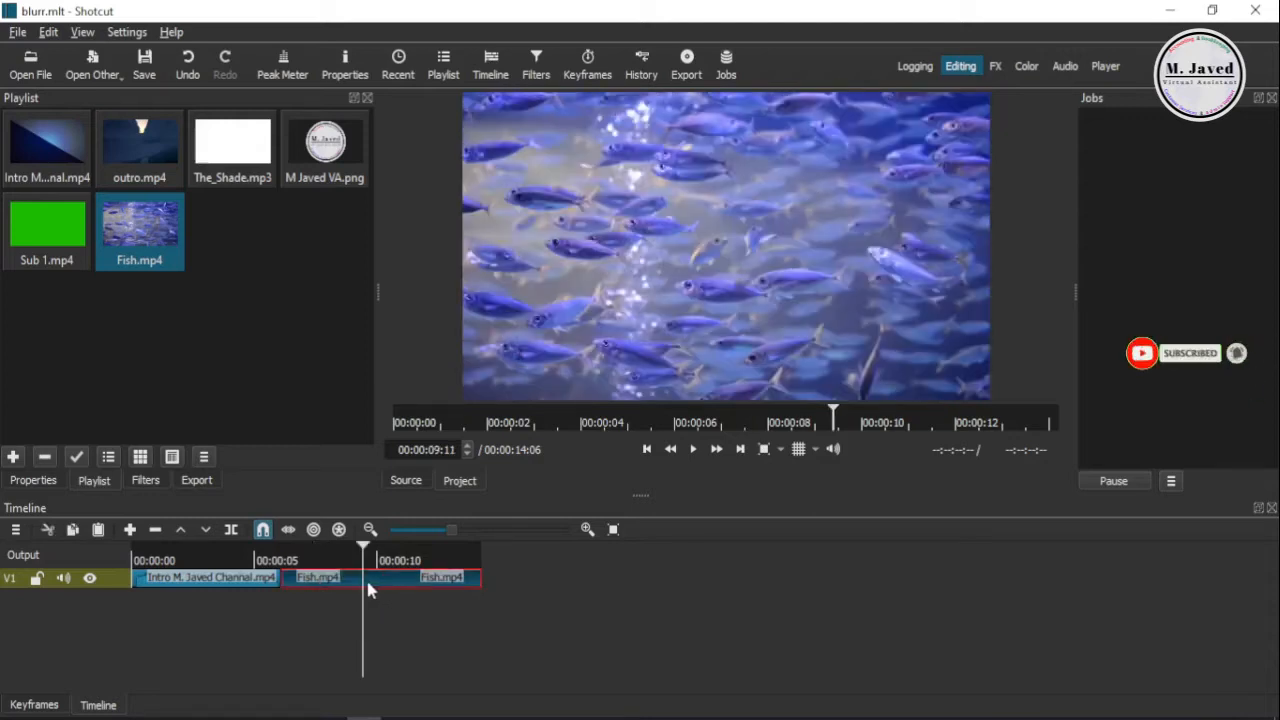
mouse_move(240, 385)
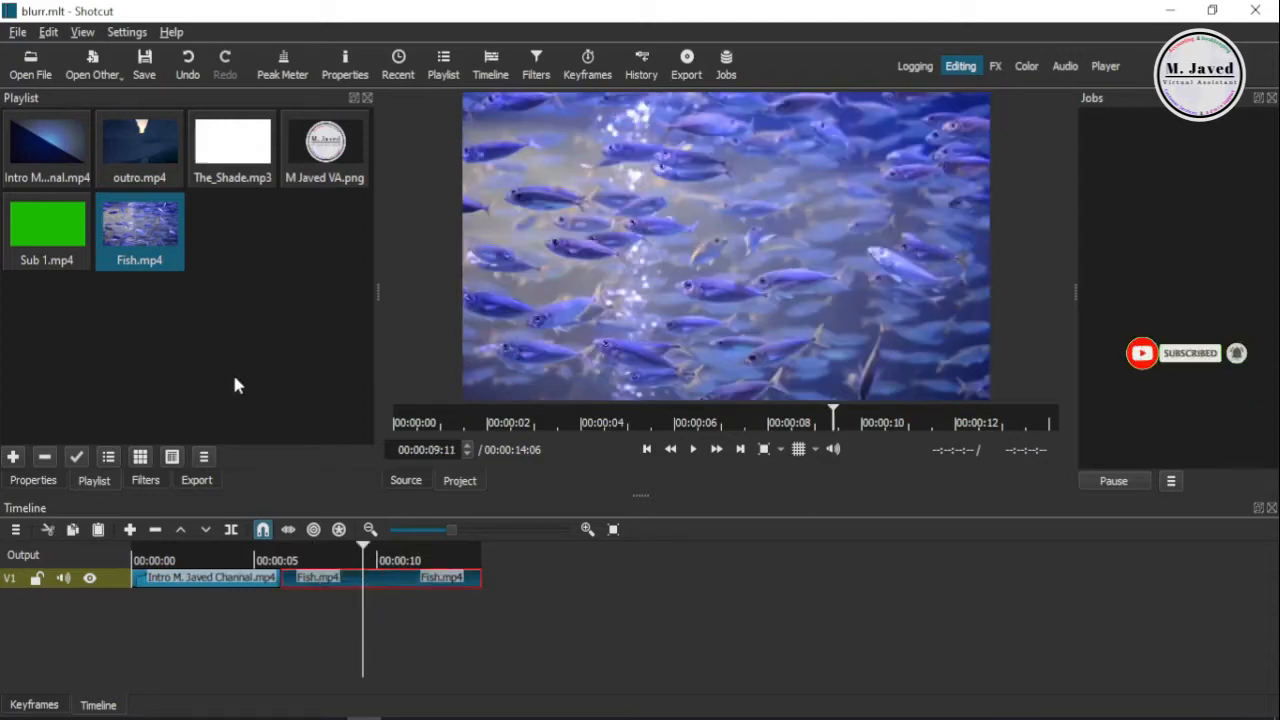
Step: Search the Fish.mp4 clip's filter list for 'blur' to show the blur filters
left_click(145, 480)
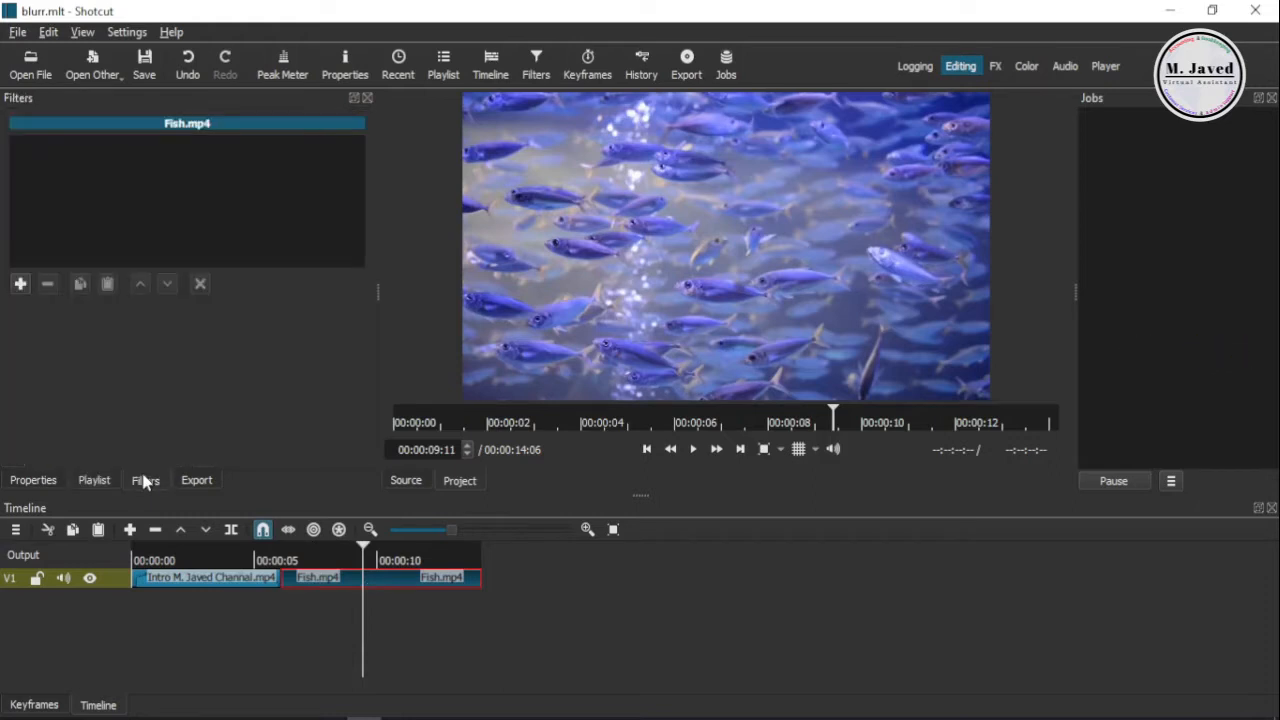
mouse_move(146, 484)
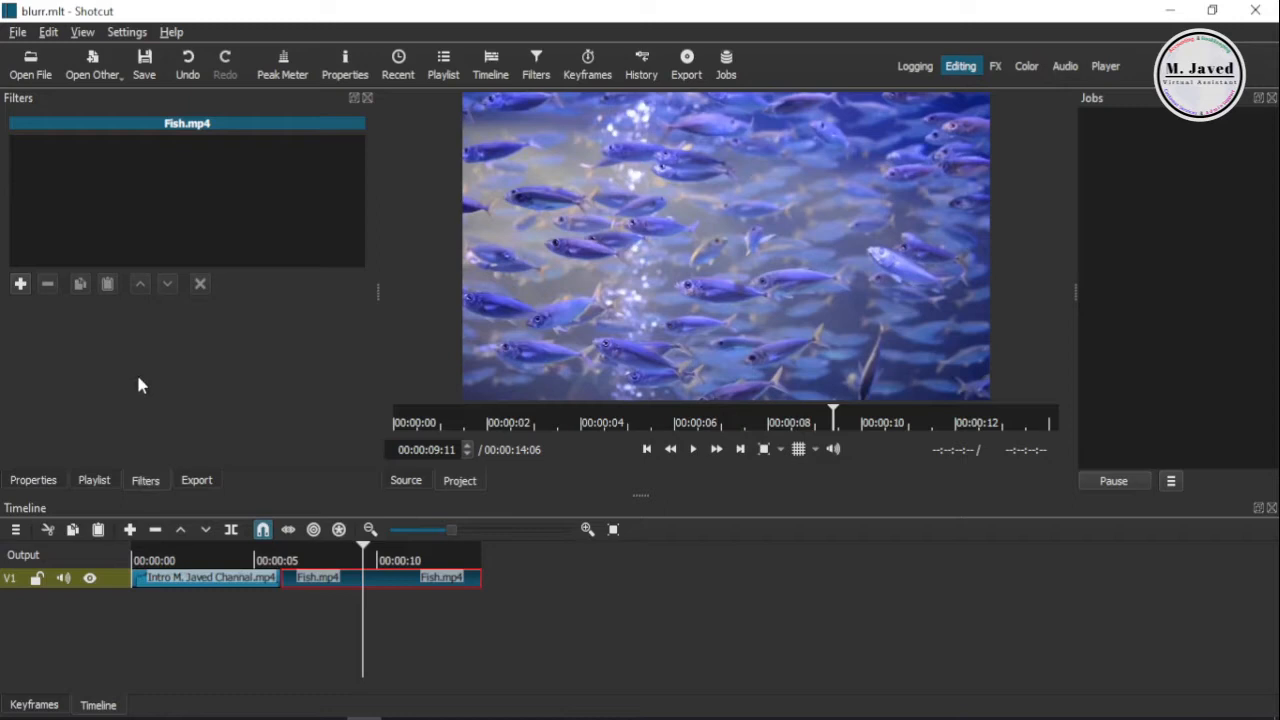
mouse_move(536, 62)
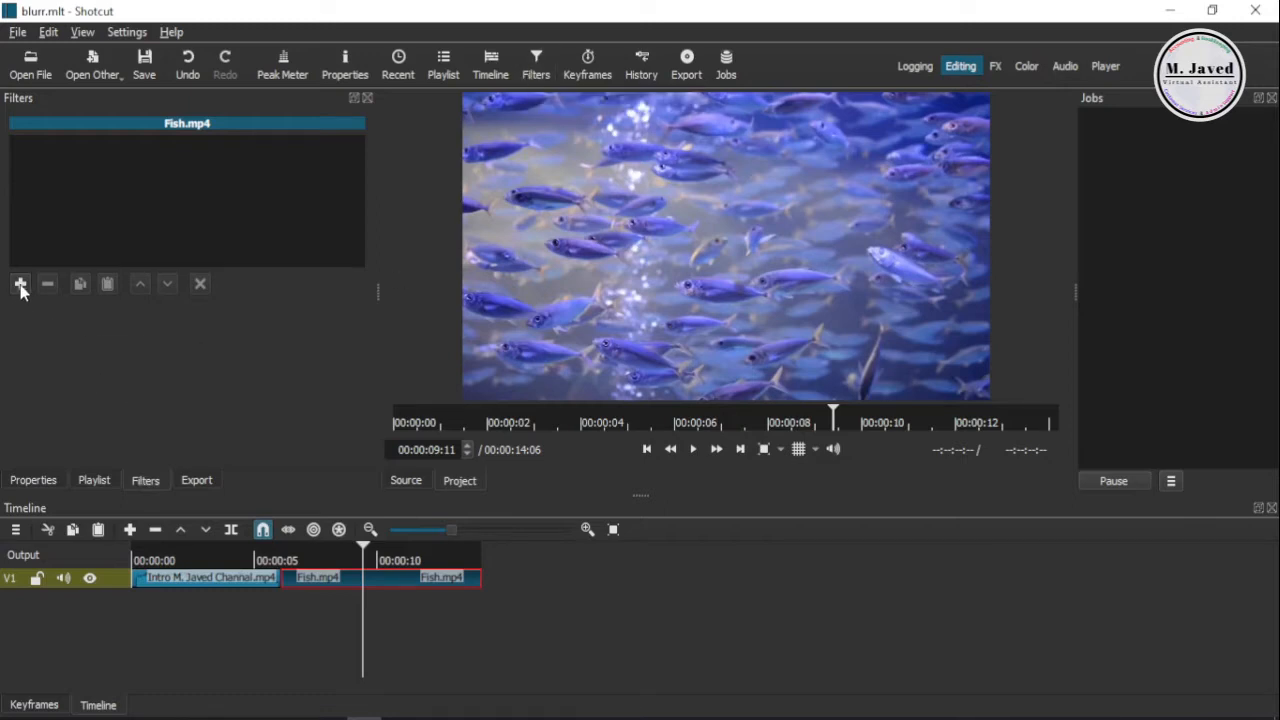
left_click(20, 284)
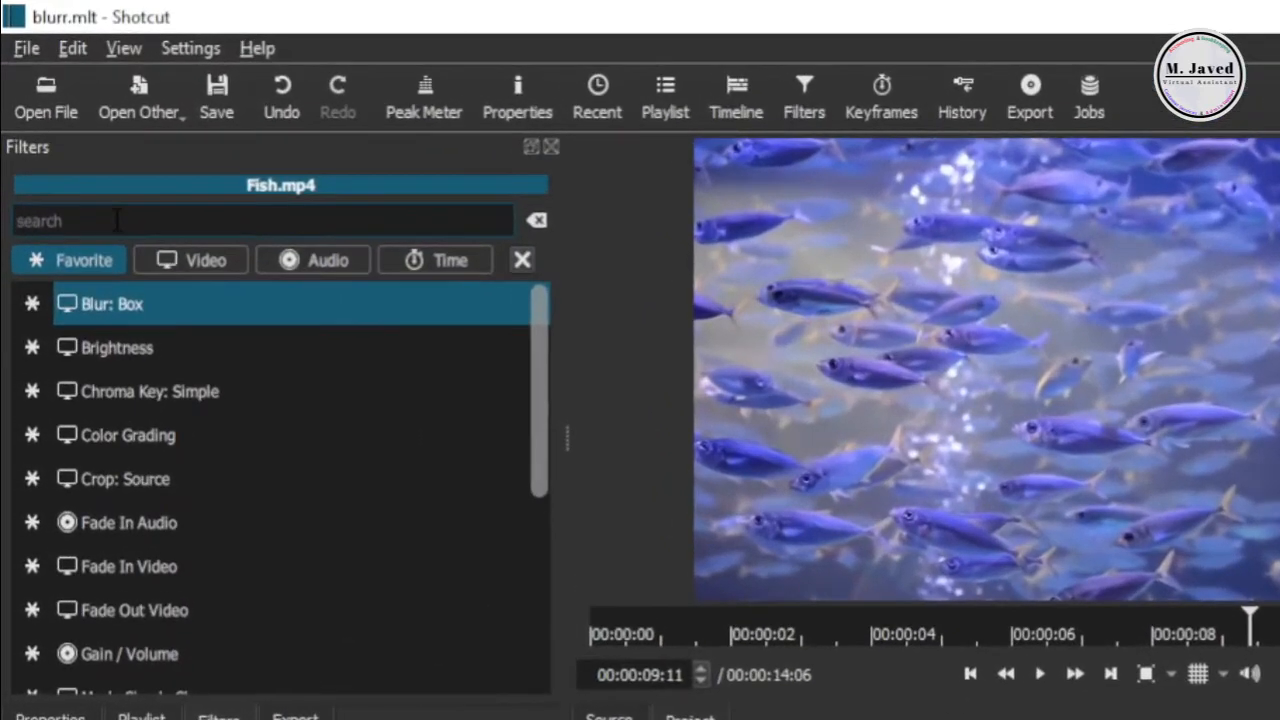
type("blur")
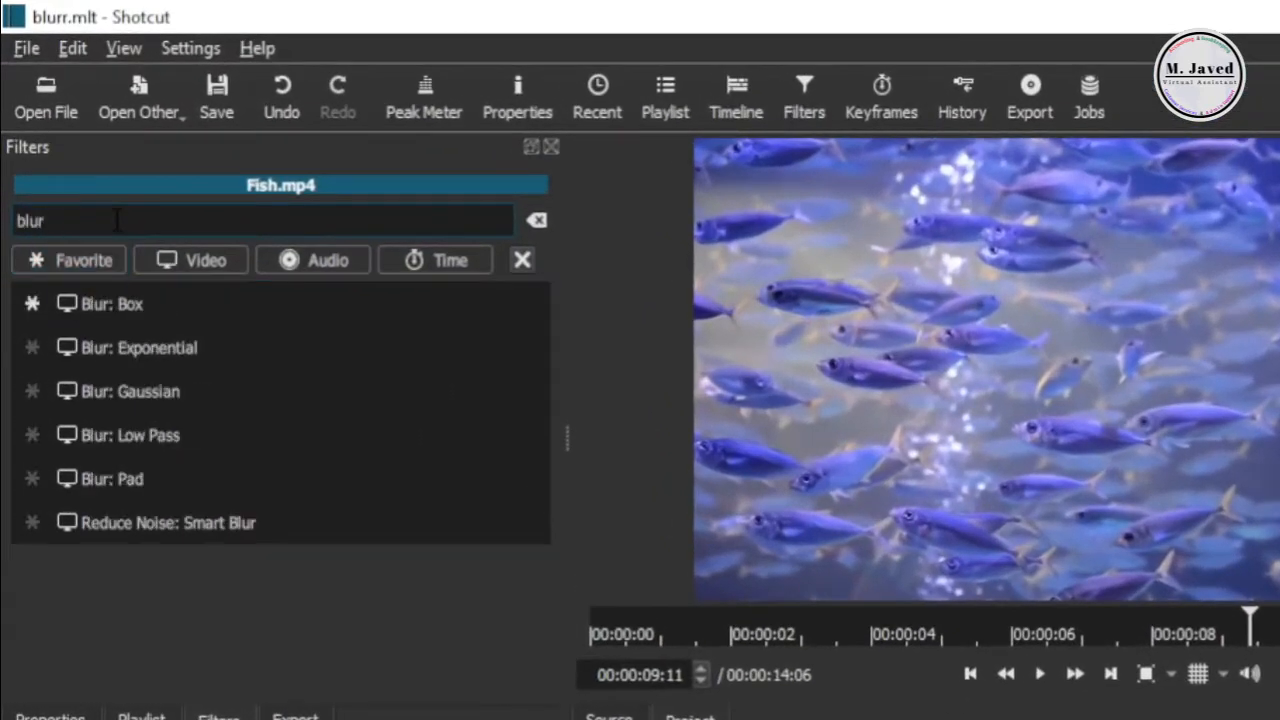
mouse_move(167, 490)
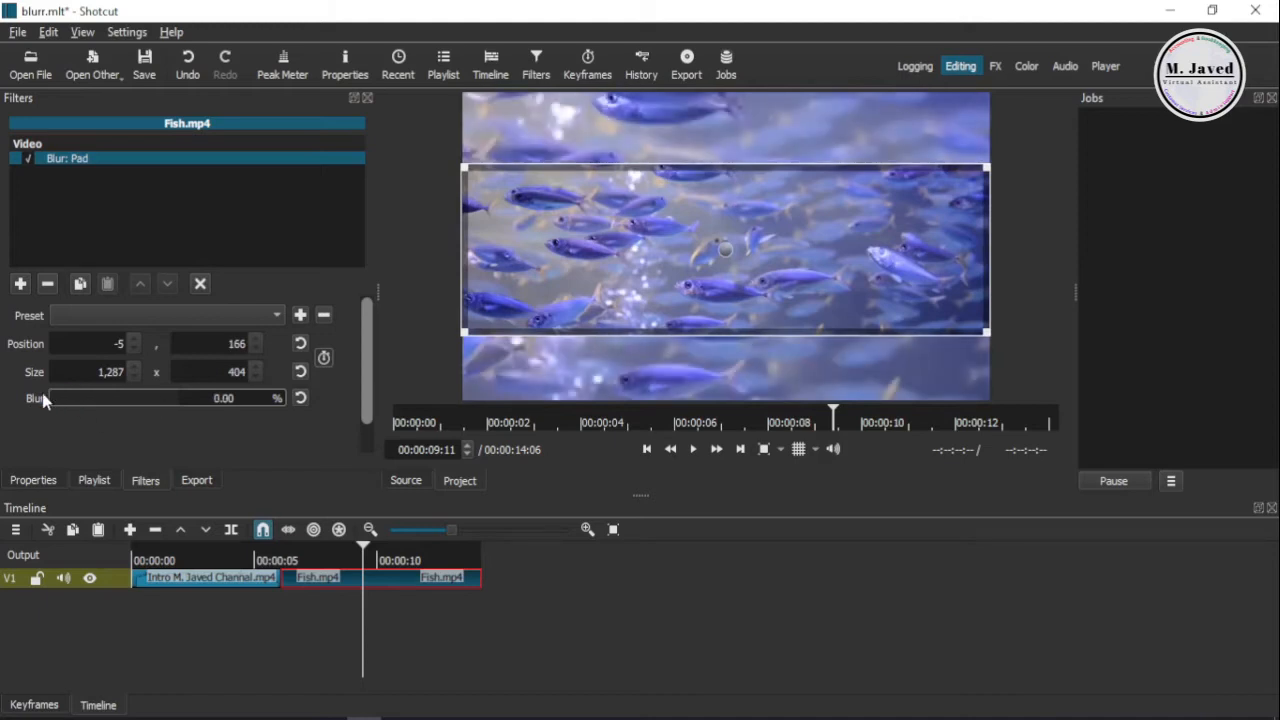
Step: Raise the Blur: Pad filter's blur amount to about 2%
left_click_drag(40, 398, 75, 398)
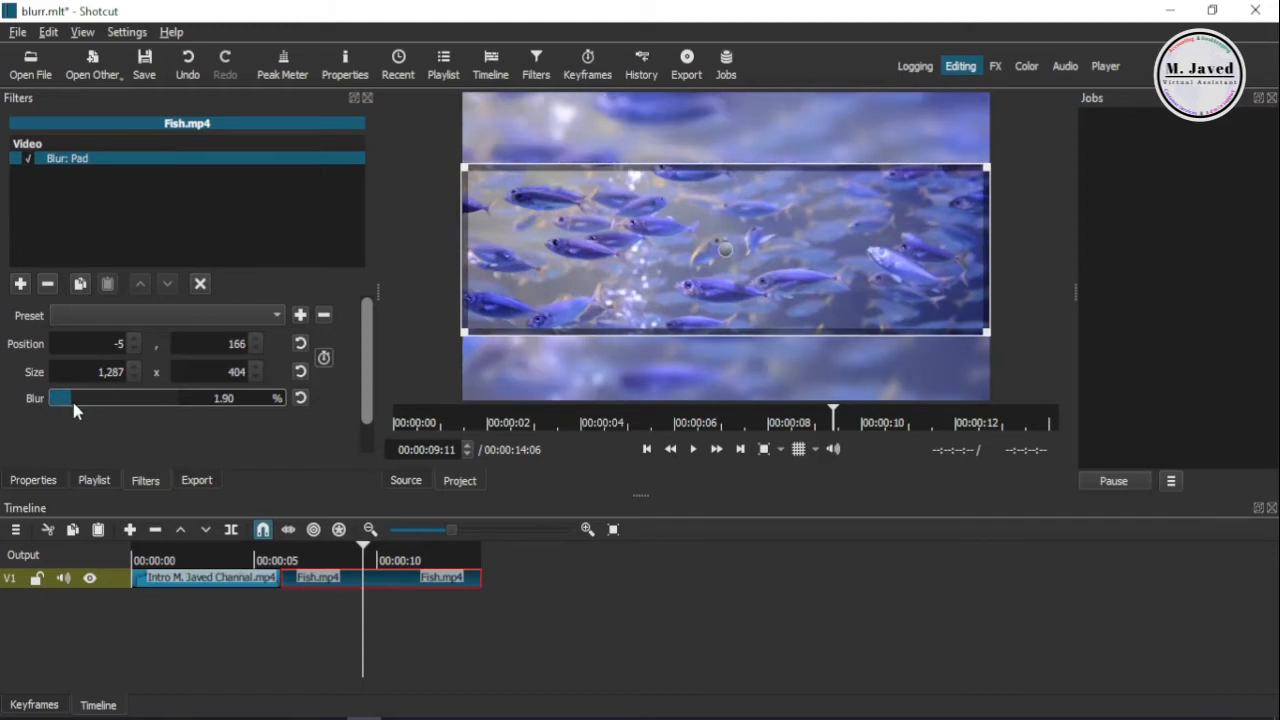
Step: Preview the blurred top and bottom bands, then reselect Fish.mp4 to review Blur: Pad
left_click(207, 577)
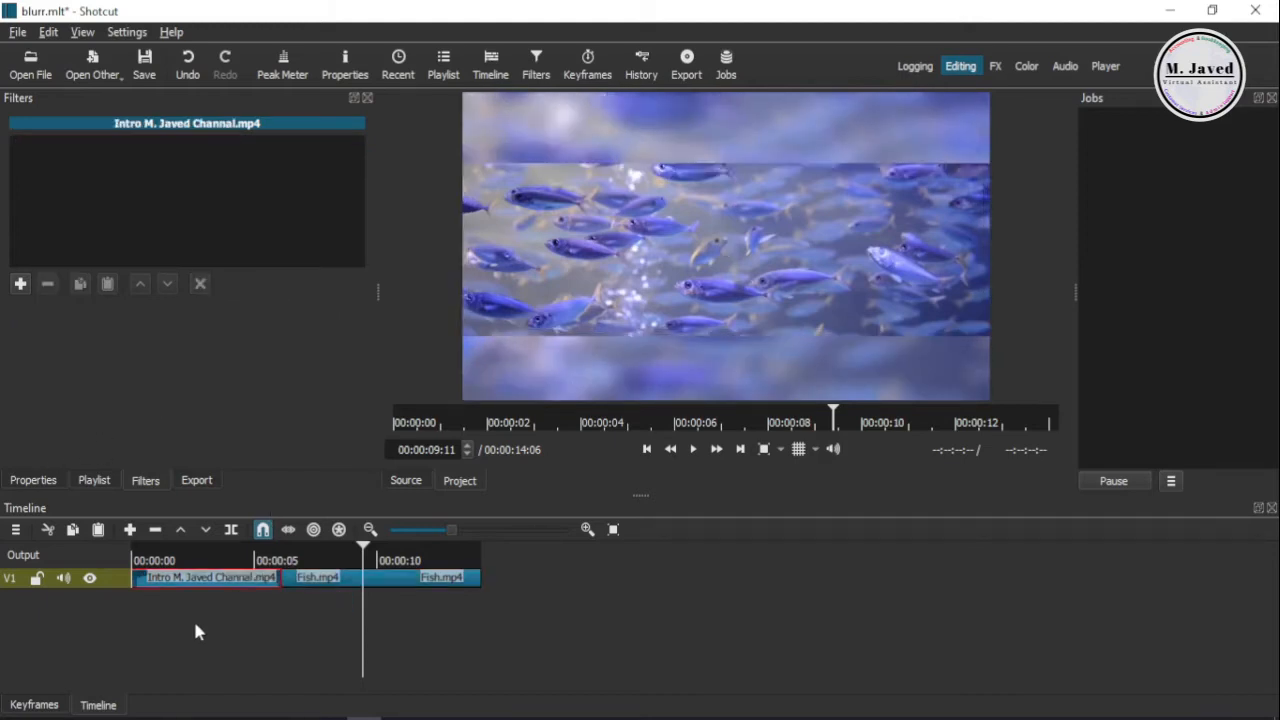
left_click(692, 448)
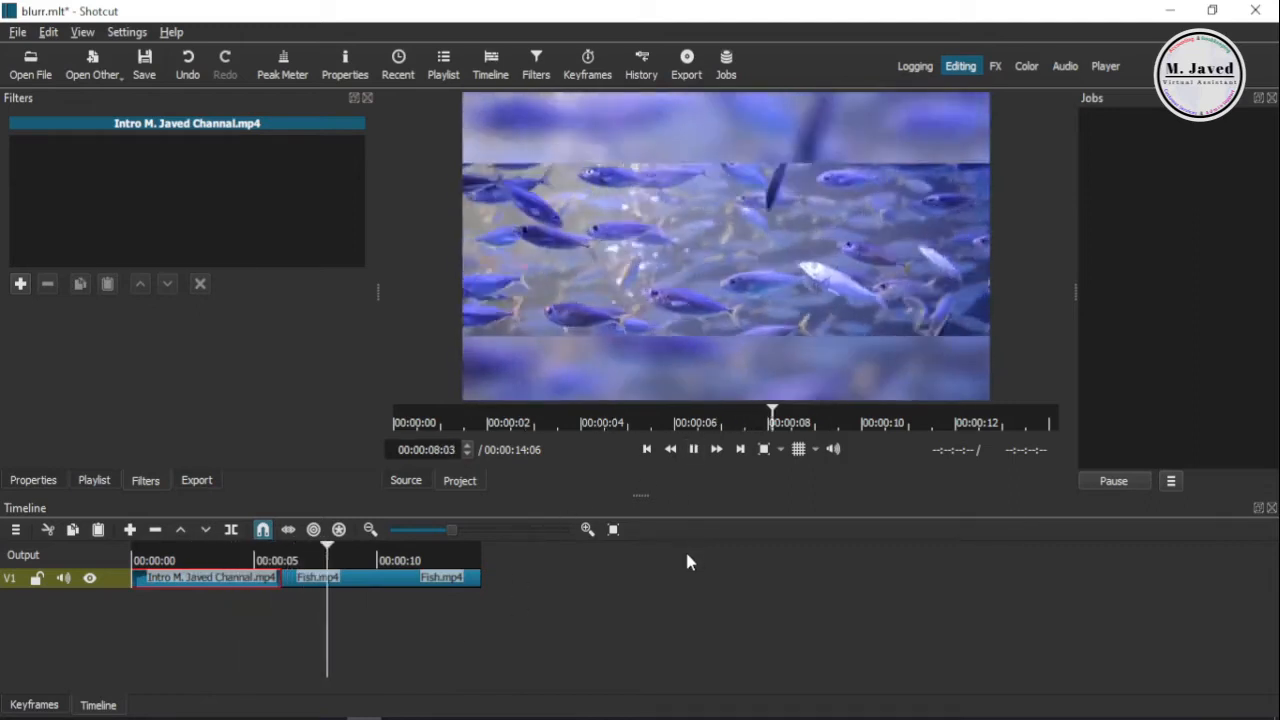
left_click(693, 448)
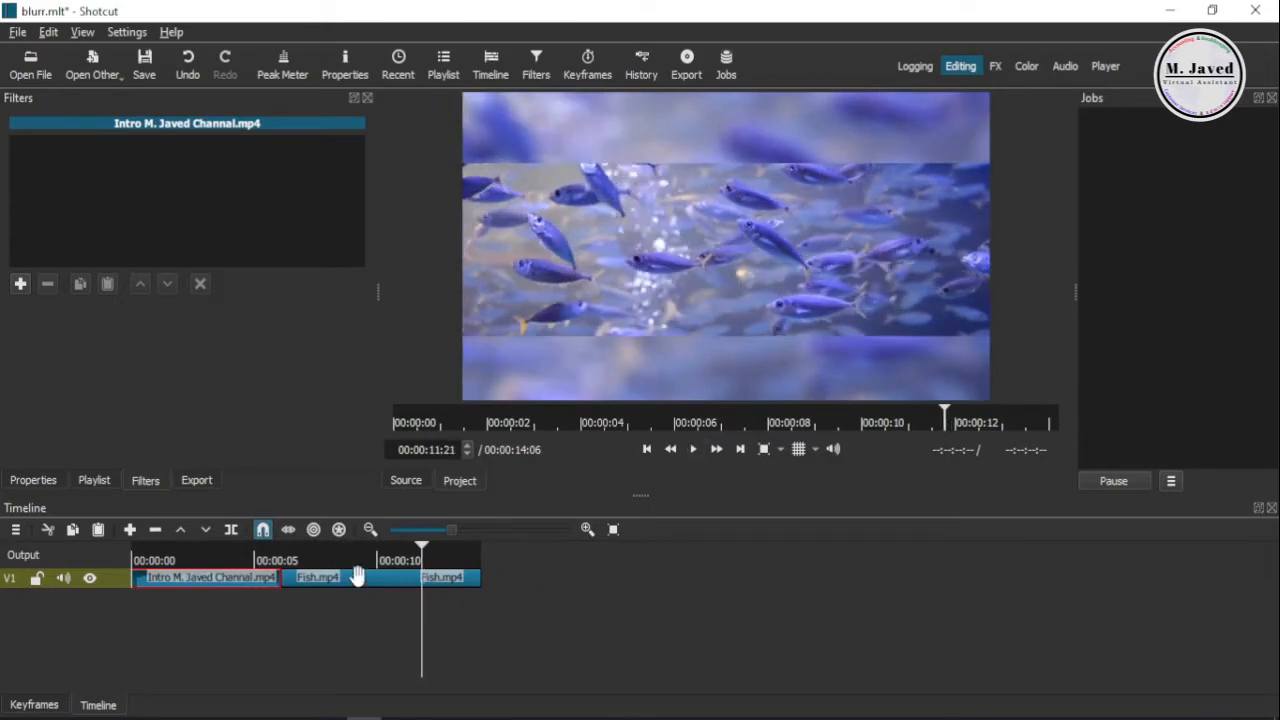
left_click(318, 577)
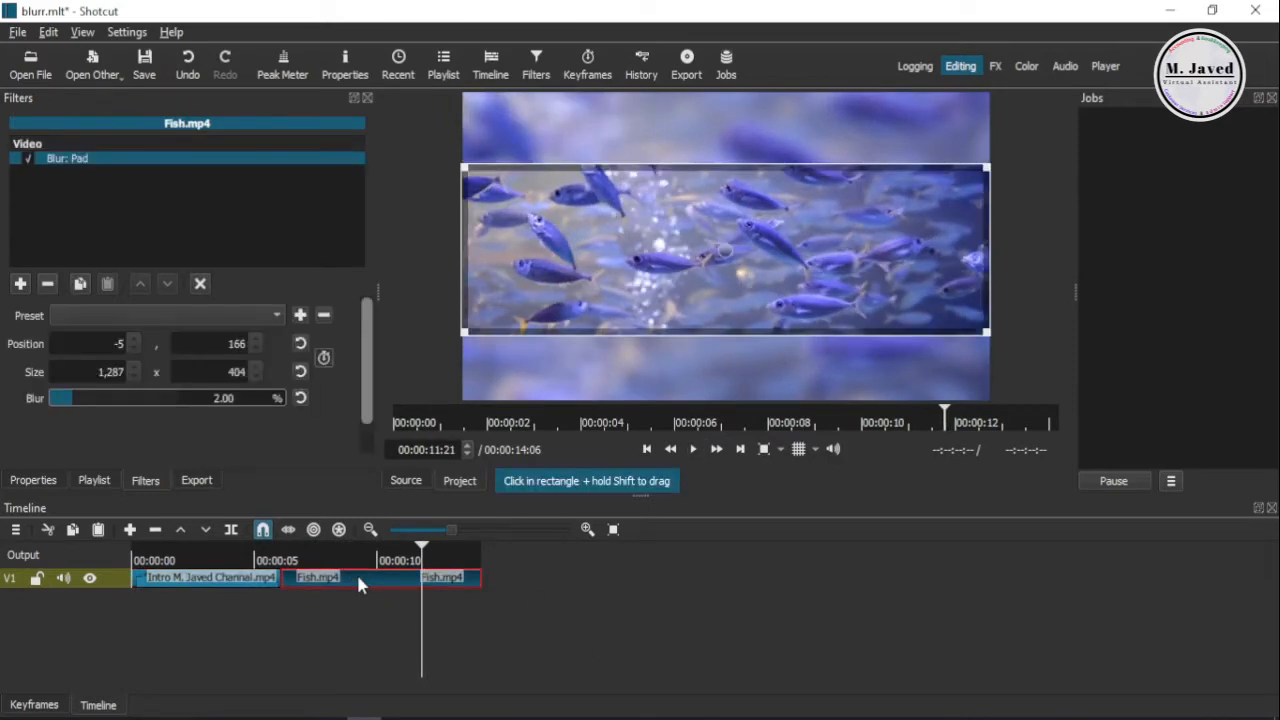